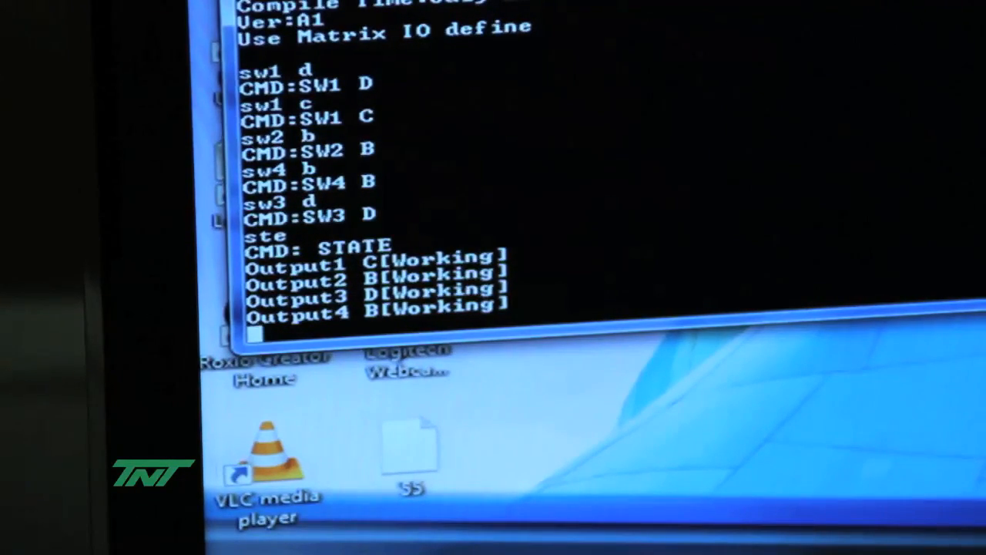
# Route output 2 to source A with 'sw2', then send the 'pwd' power-down command
pyautogui.write('sw')
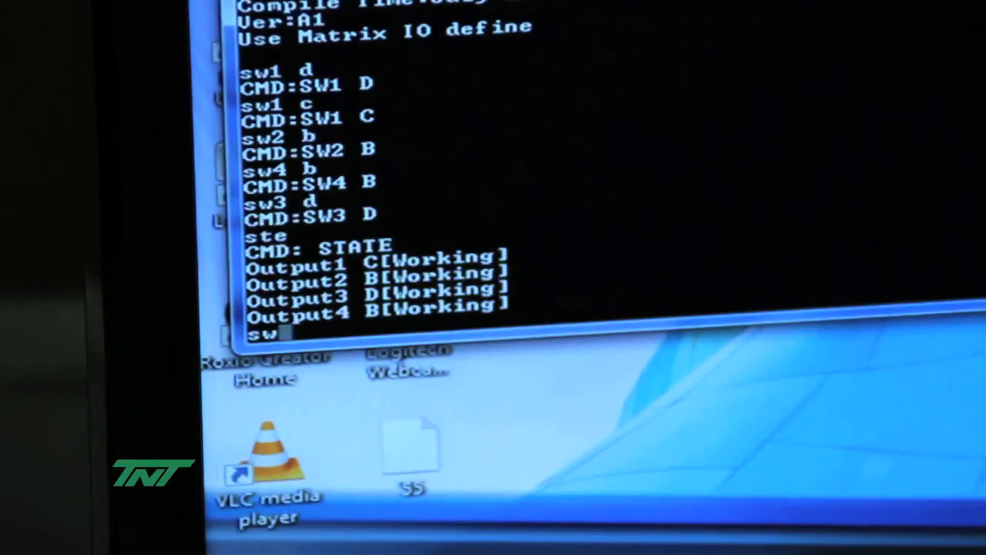
pyautogui.write('2 a')
pyautogui.write('ste')
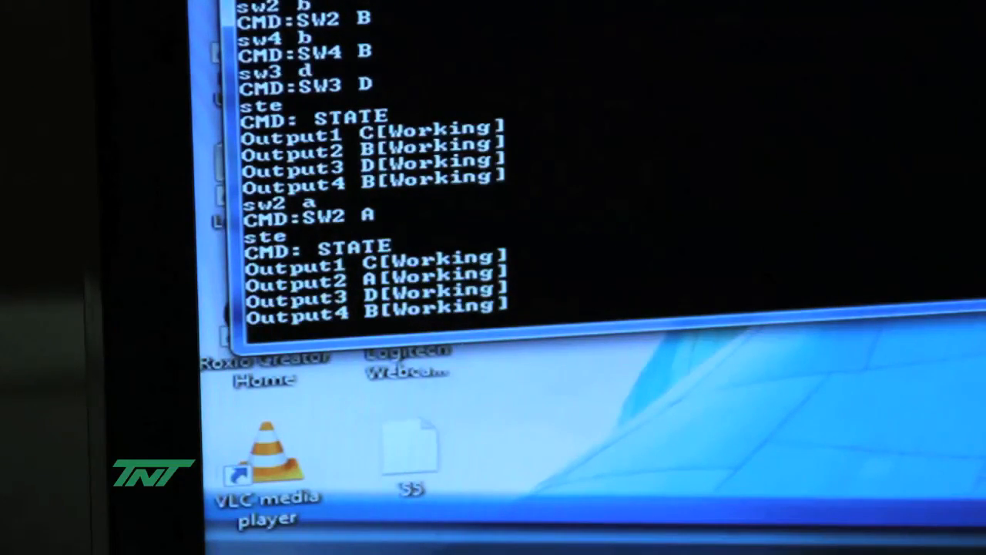
pyautogui.write('pwd')
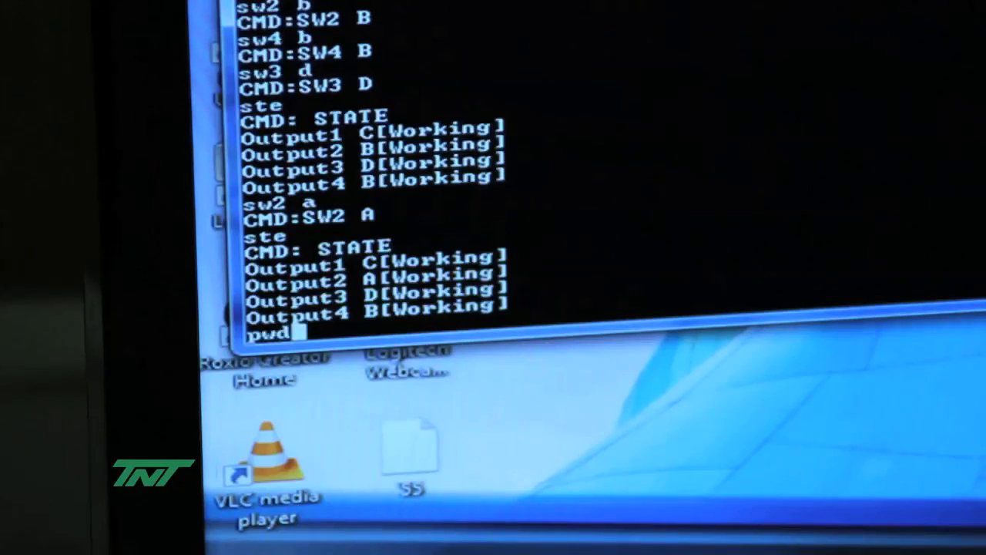
pyautogui.press('Return')
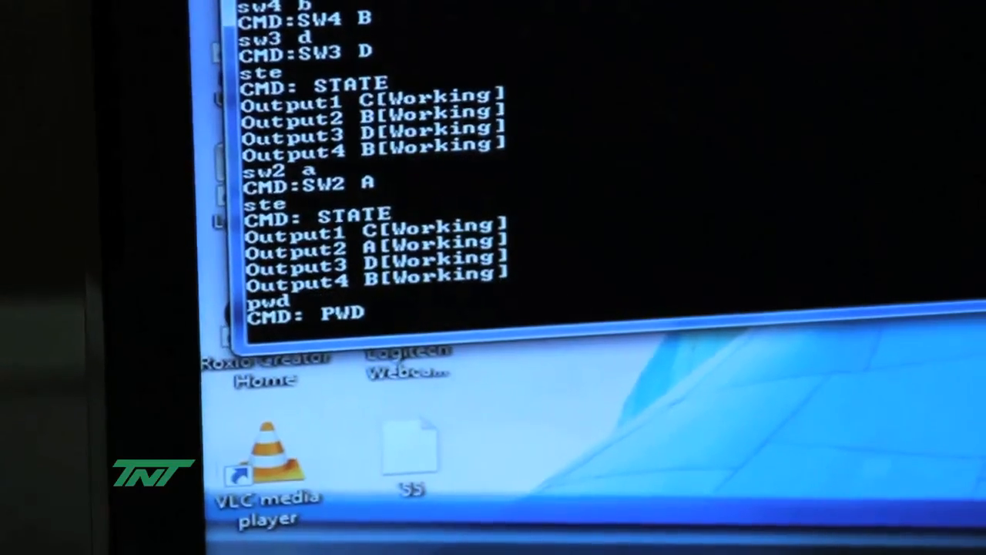